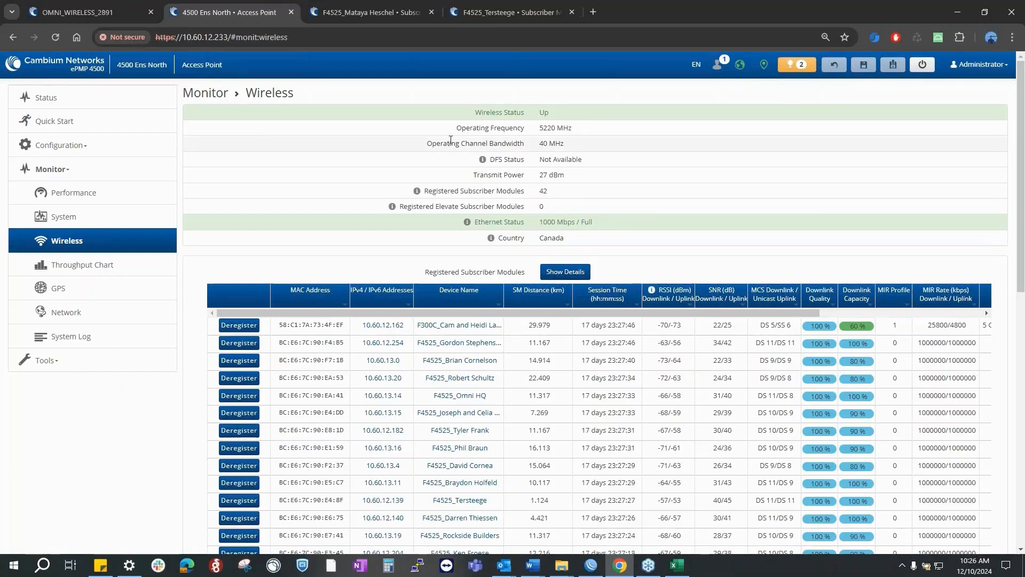
mouse_move(549, 197)
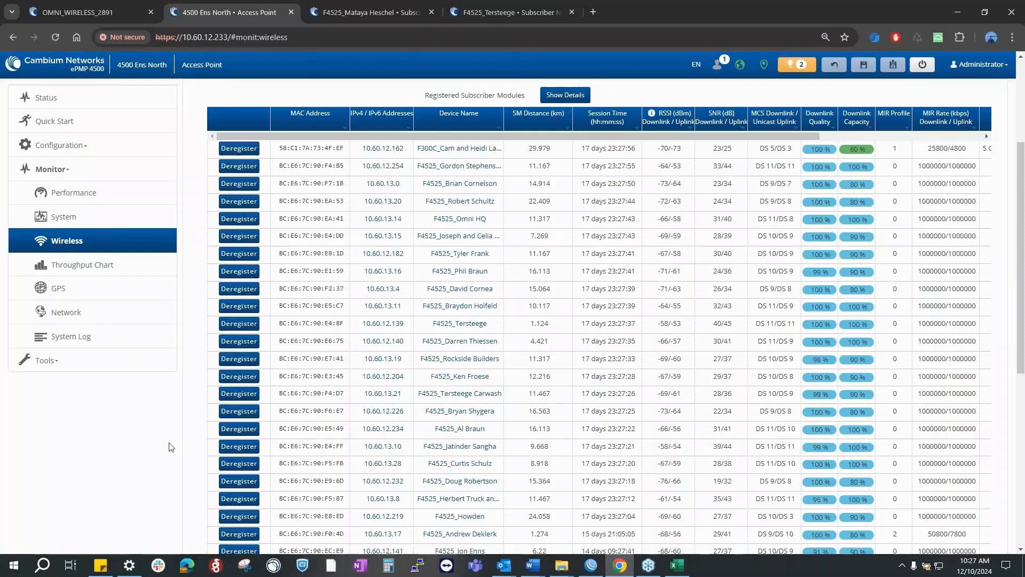
Sort registered subscribers by SM distance, farthest first, and select the module at 23.009 km.
scroll("down", 3)
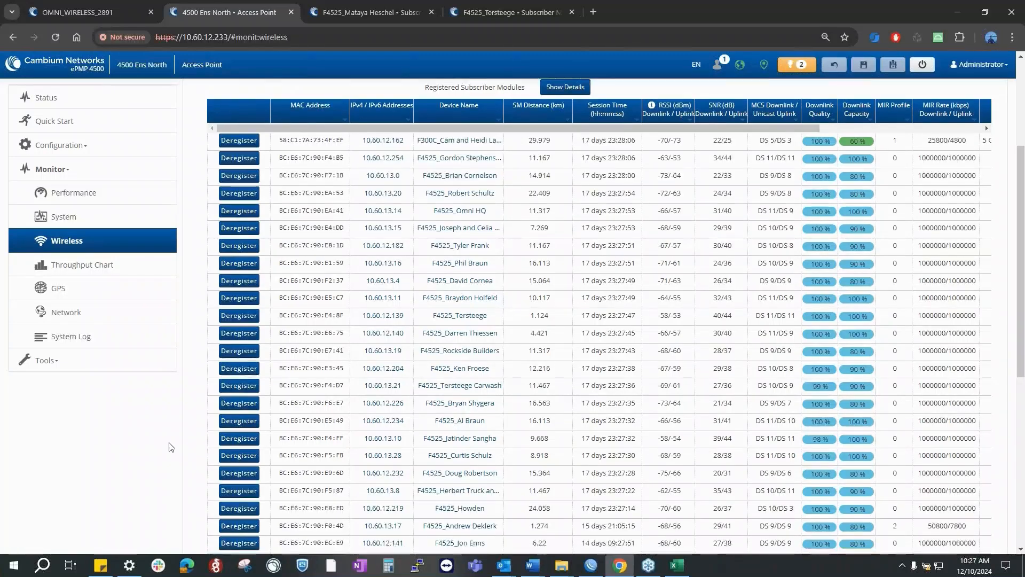
scroll("down", 3)
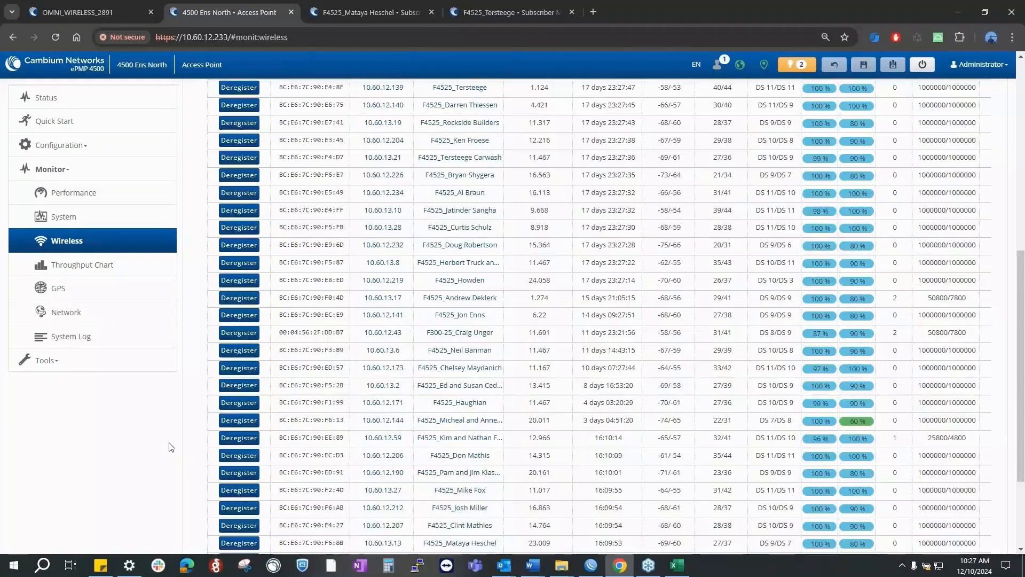
scroll("down", 3)
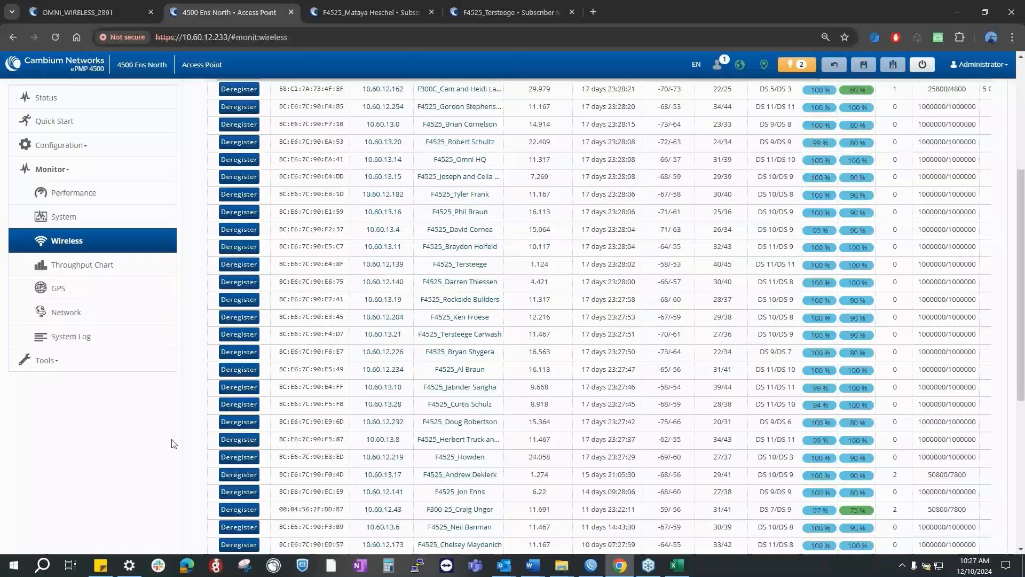
scroll("down", 3)
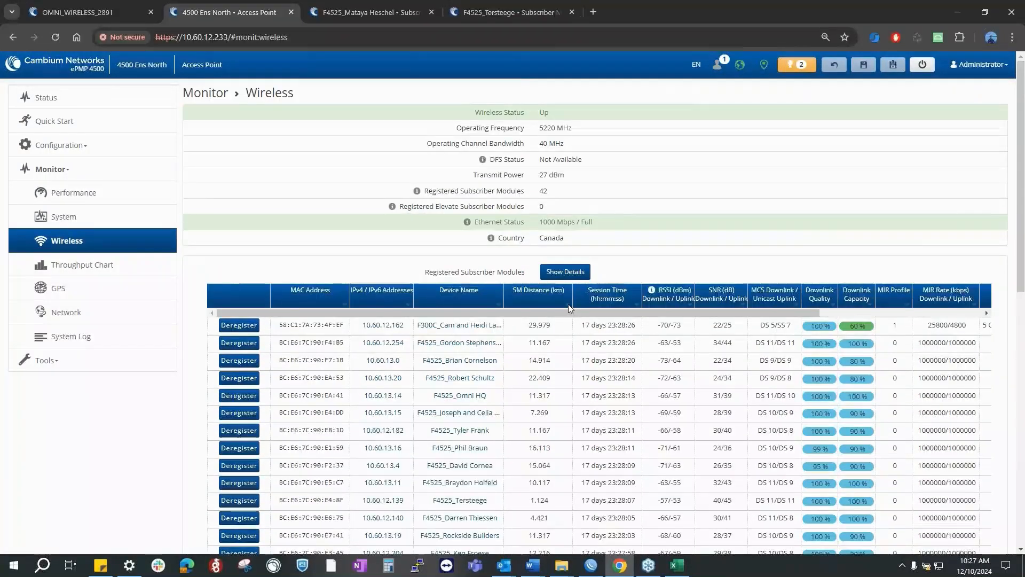
left_click(538, 290)
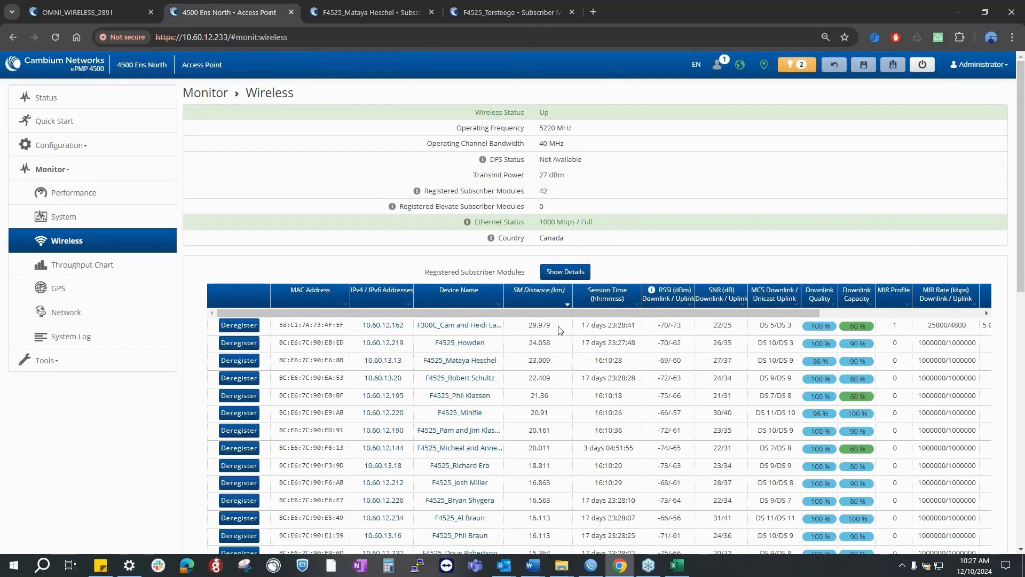
mouse_move(554, 331)
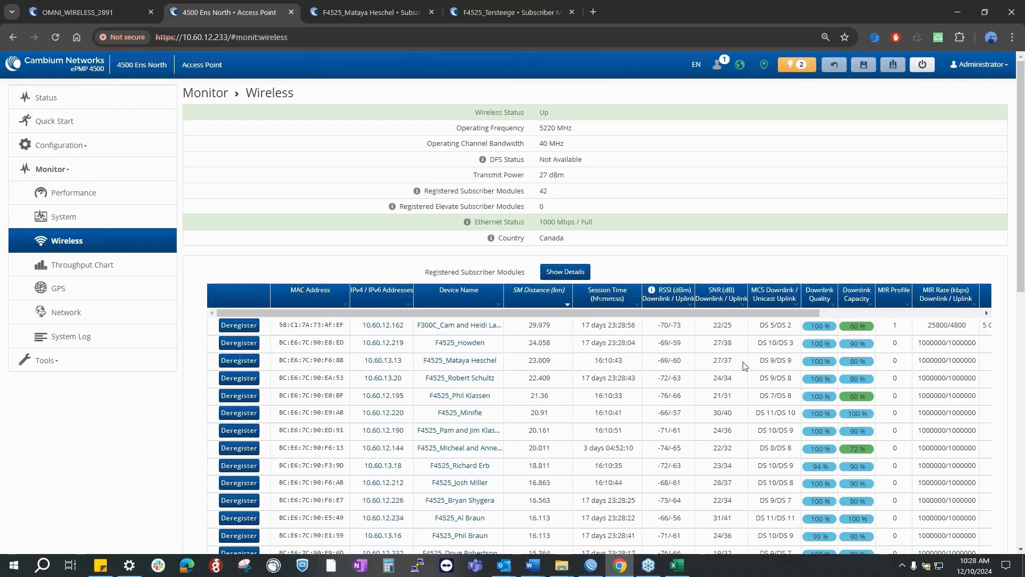
mouse_move(562, 331)
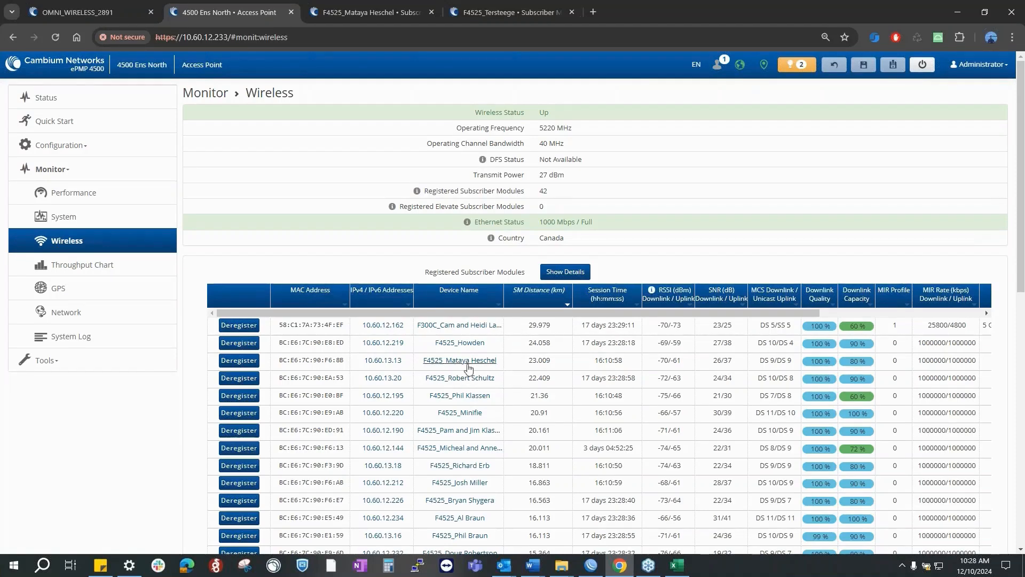
mouse_move(555, 365)
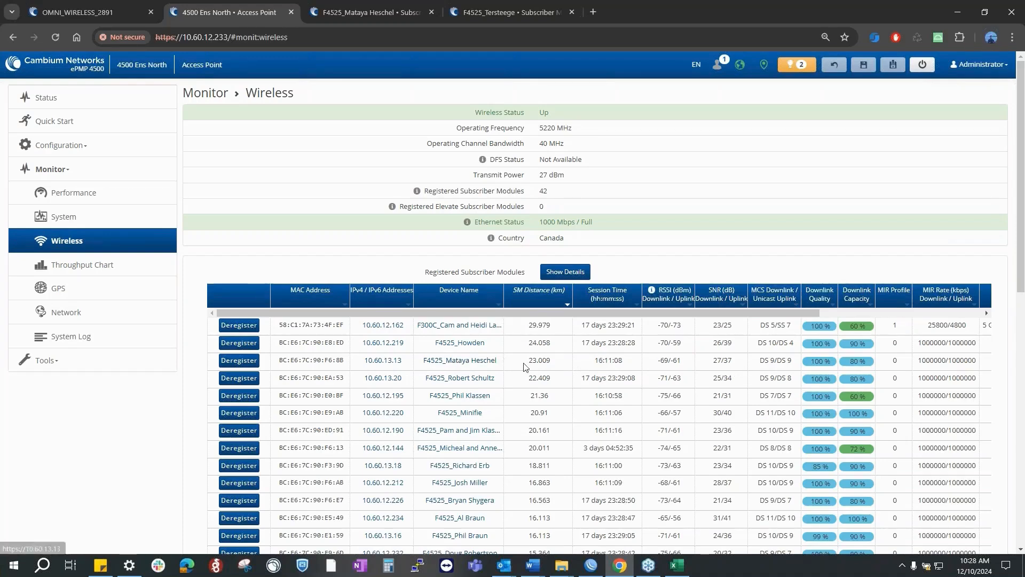
mouse_move(463, 366)
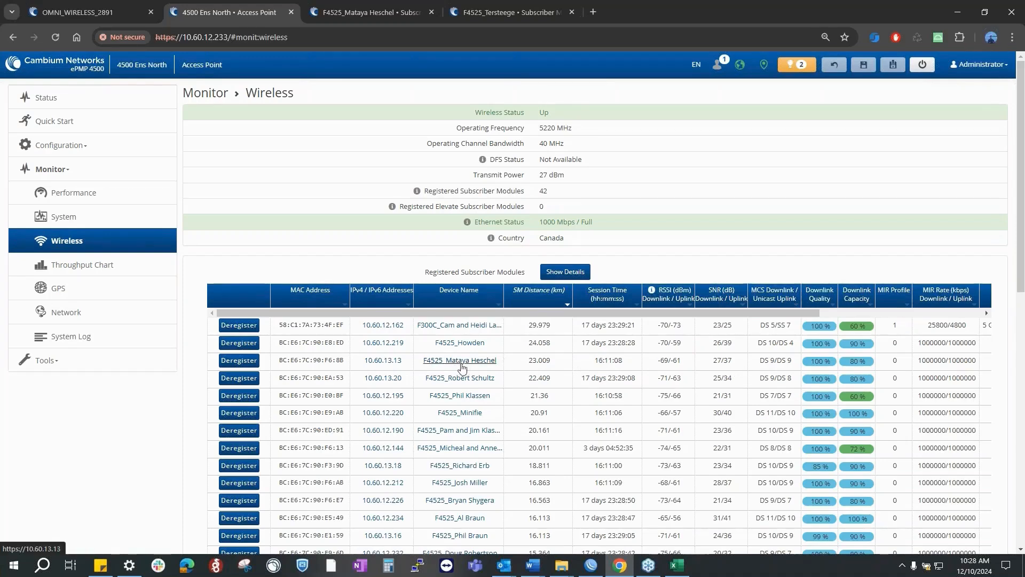
left_click(459, 360)
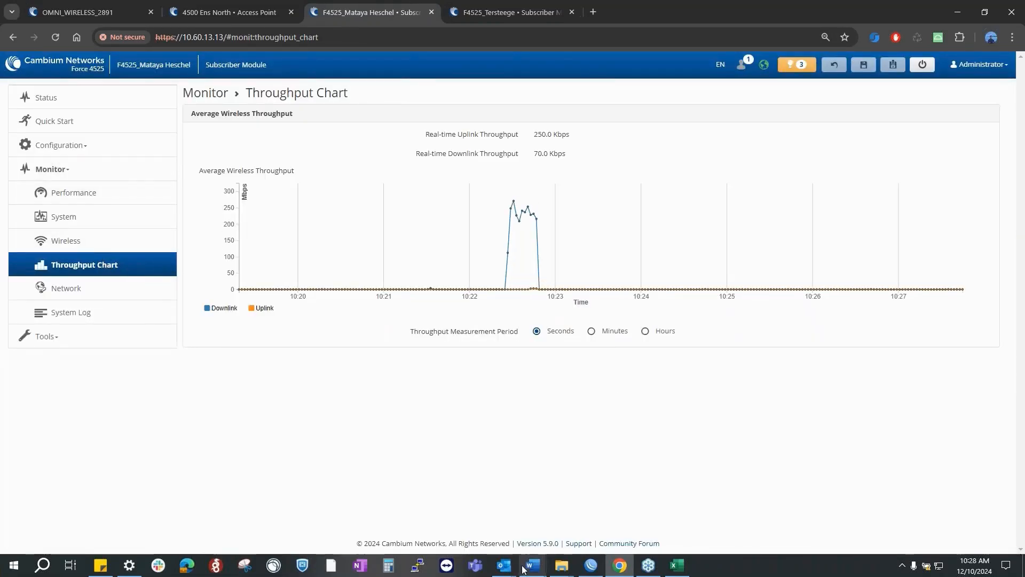
Bring the WinBox Bandwidth Test window forward and set its protocol to UDP.
left_click(590, 565)
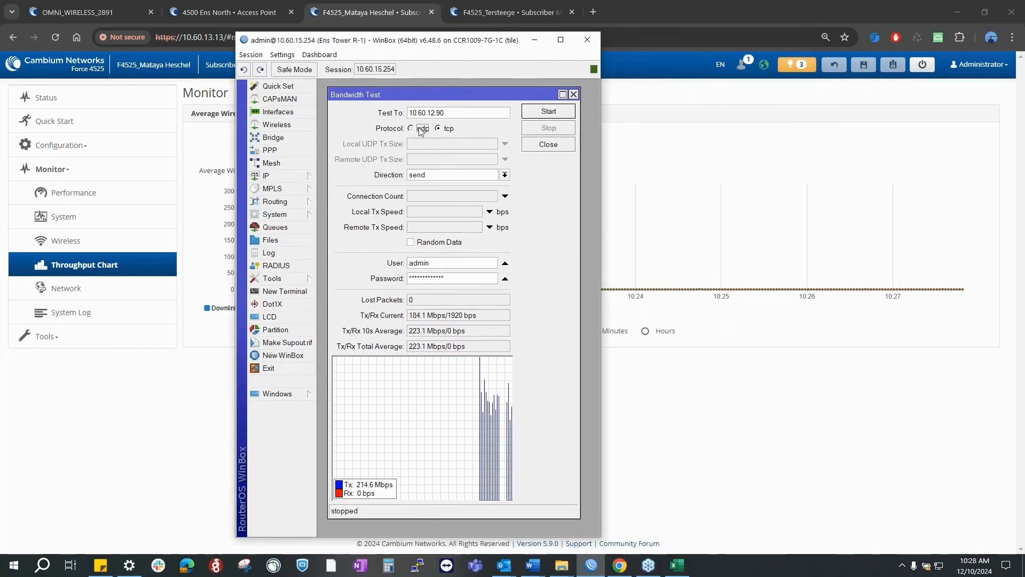
left_click(410, 128)
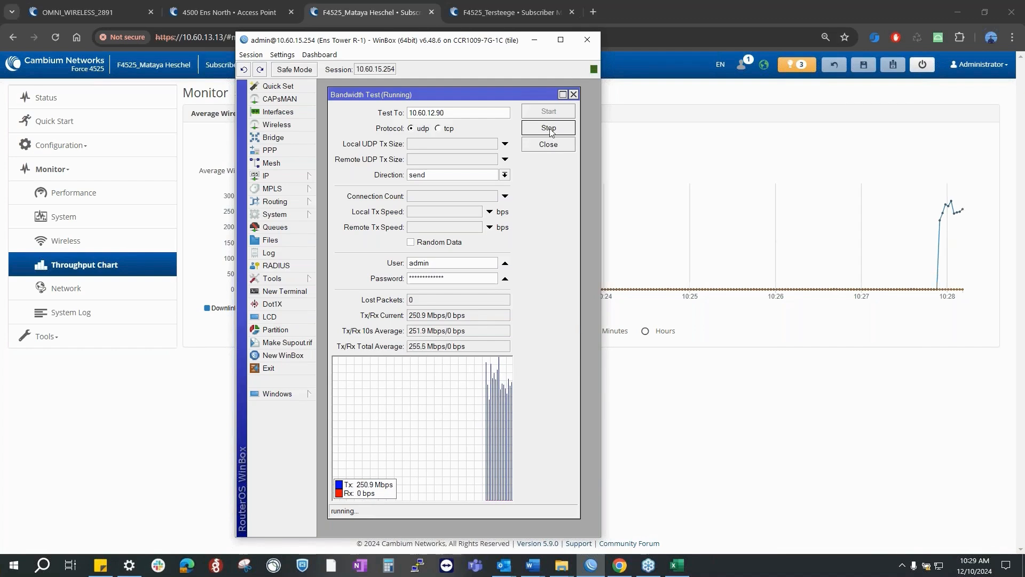
Stop the UDP test to 10.60.12.90 at about 255 Mbps average and select TCP.
left_click(548, 128)
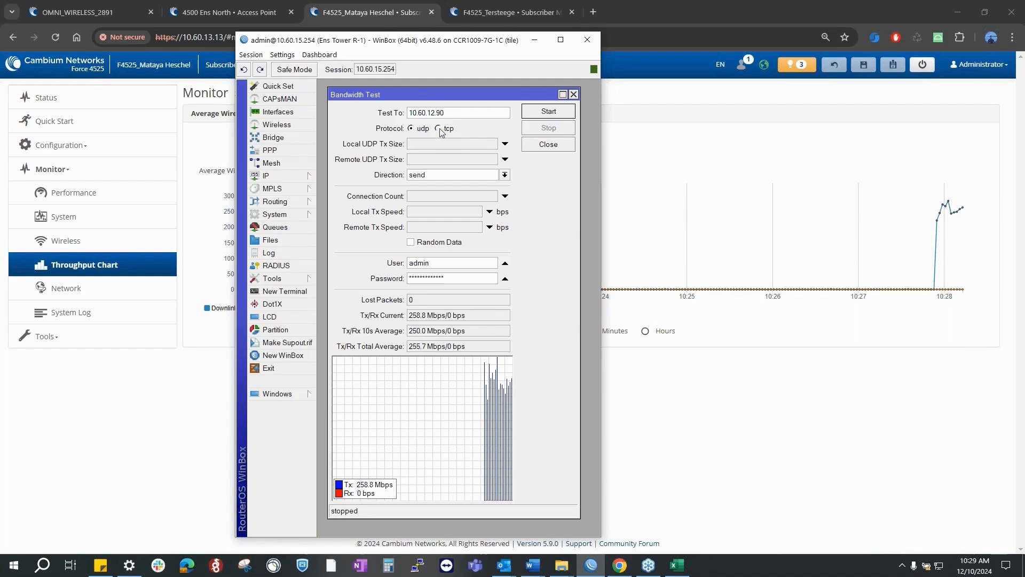
left_click(438, 129)
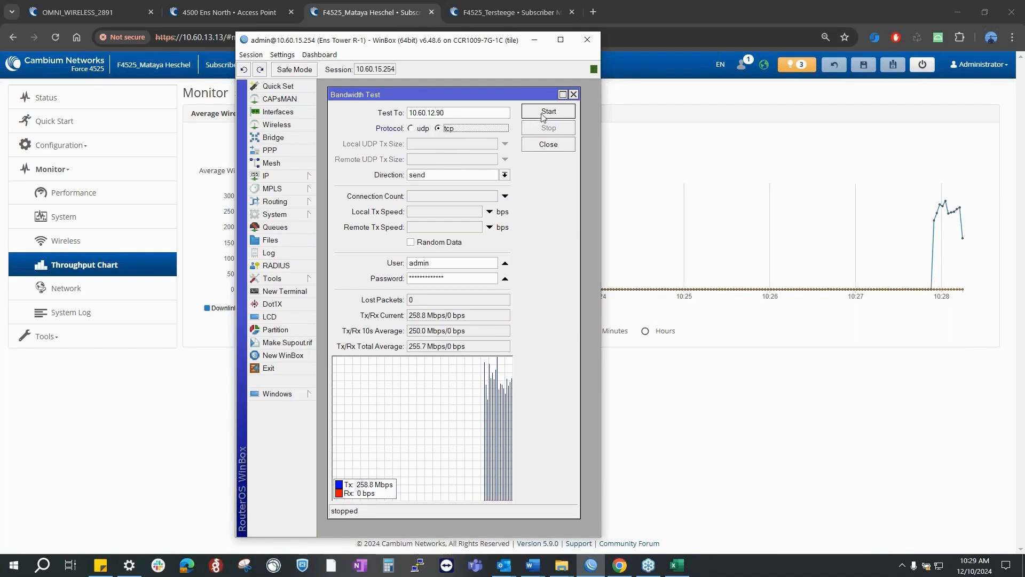
Start the TCP bandwidth test to 10.60.12.90 and return to the browser's throughput chart.
left_click(548, 111)
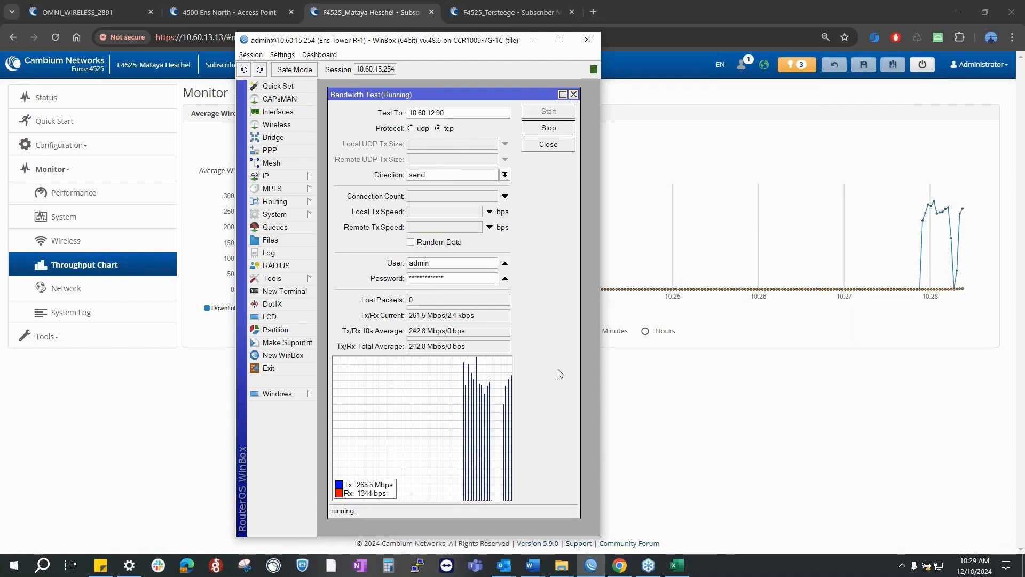
mouse_move(539, 354)
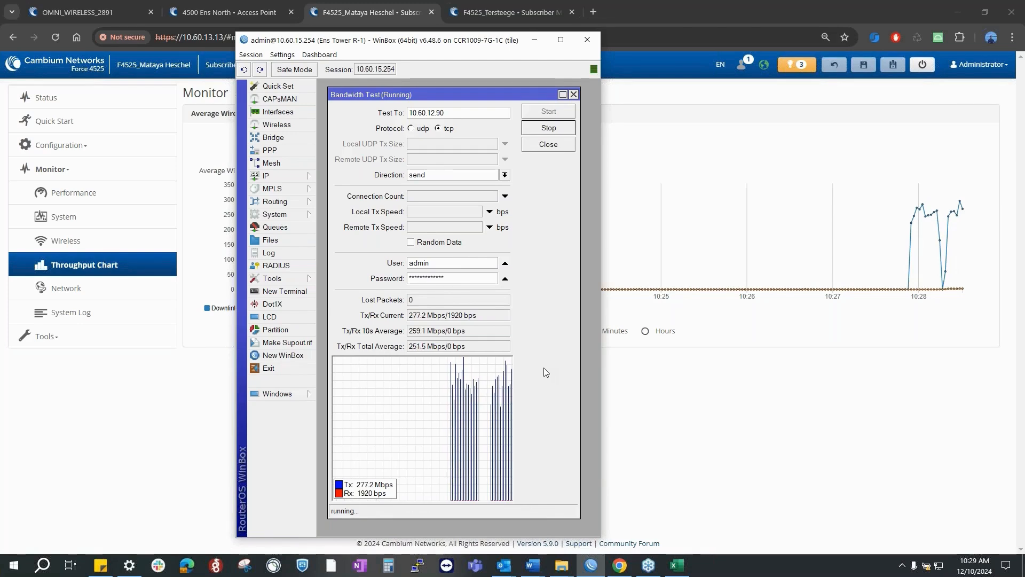
mouse_move(638, 383)
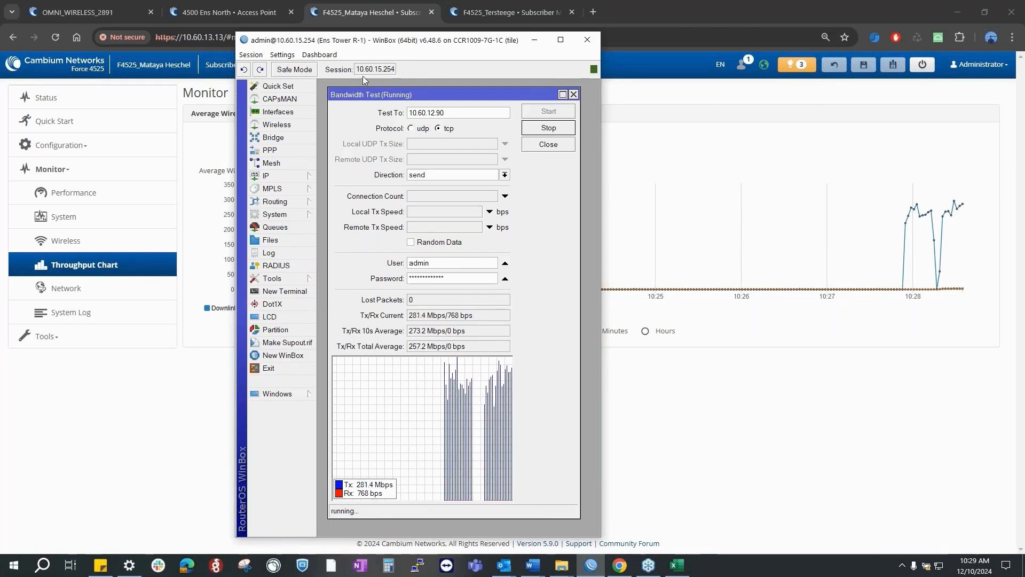
mouse_move(393, 74)
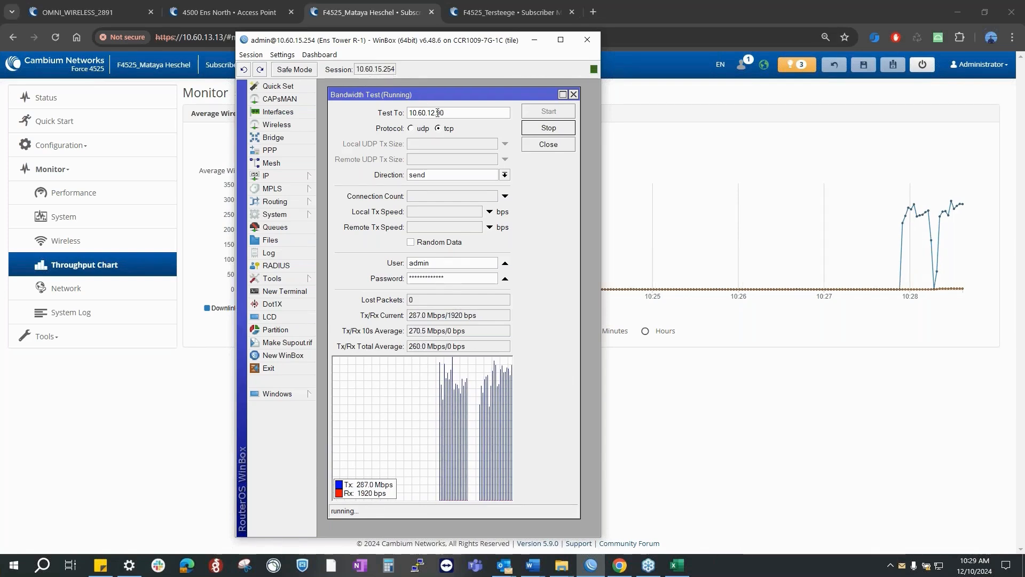
left_click(574, 94)
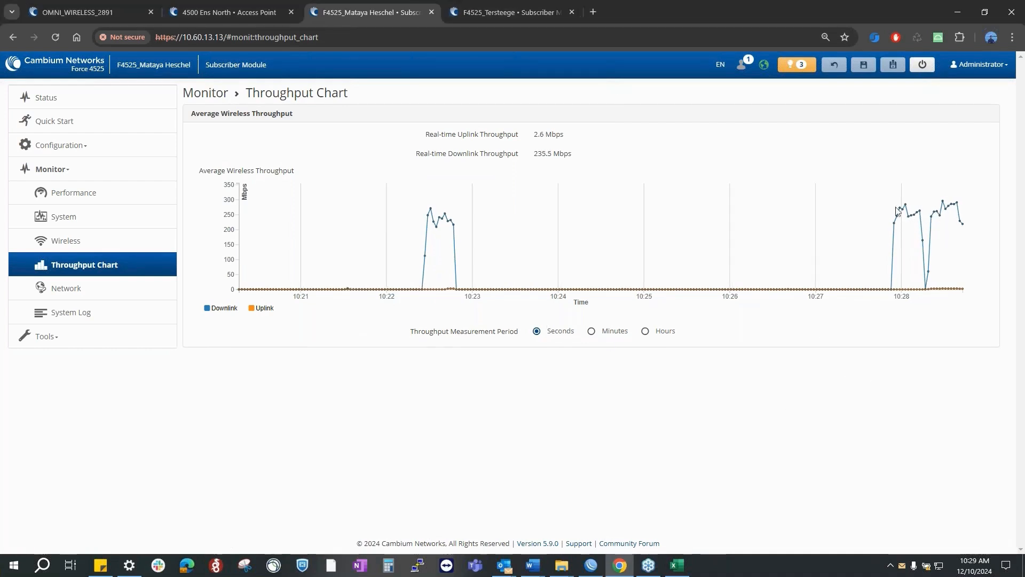
Flip between the 4500 Ens North AP and far SM tabs, comparing ~250–300 Mbps downlink charts.
left_click(233, 12)
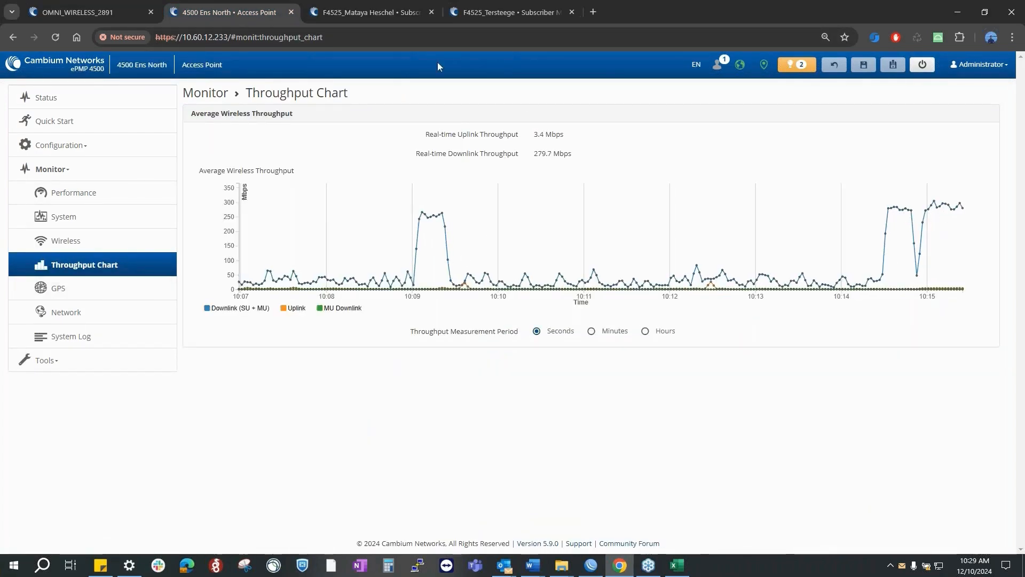
left_click(374, 12)
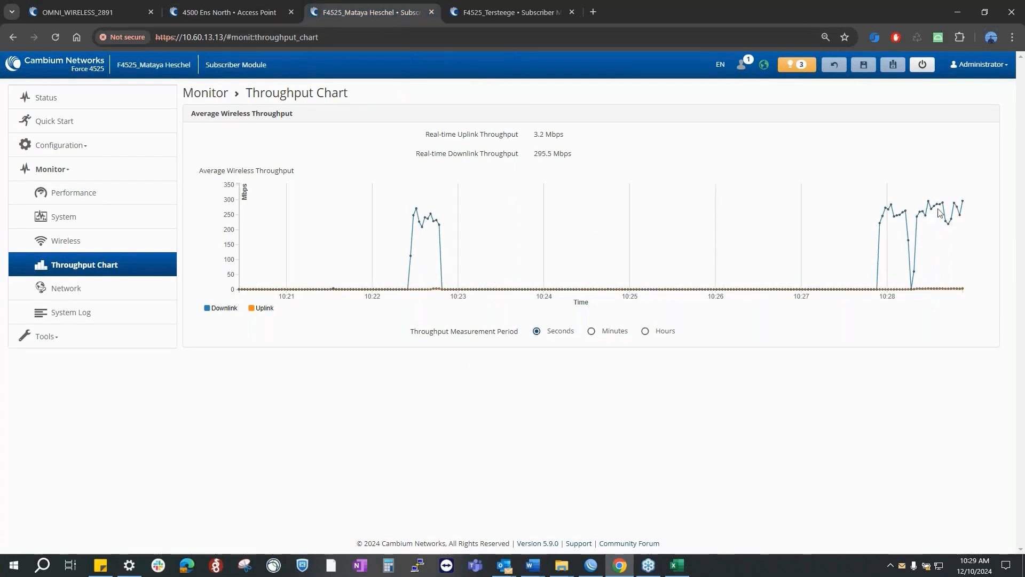
left_click(228, 12)
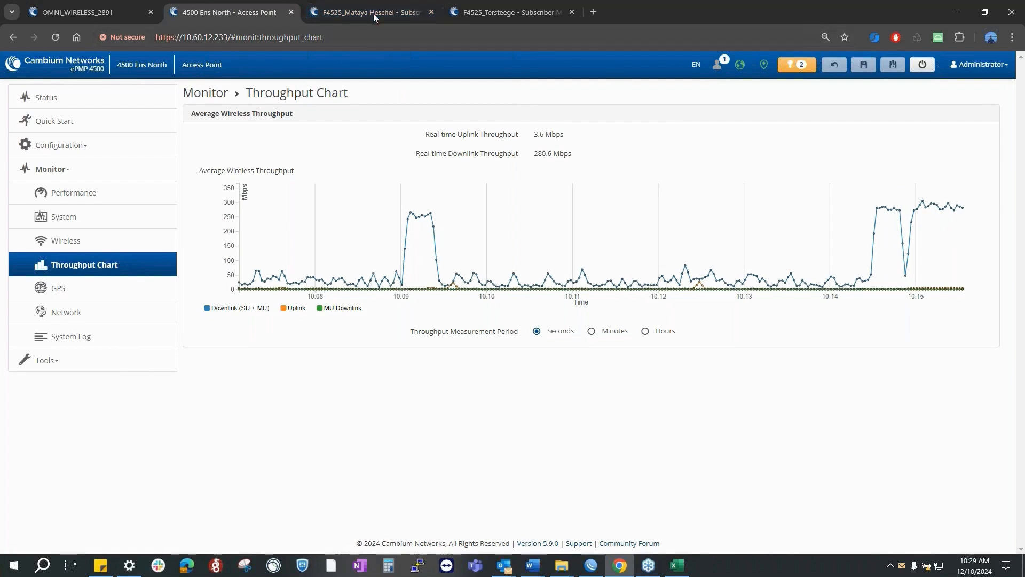
left_click(369, 12)
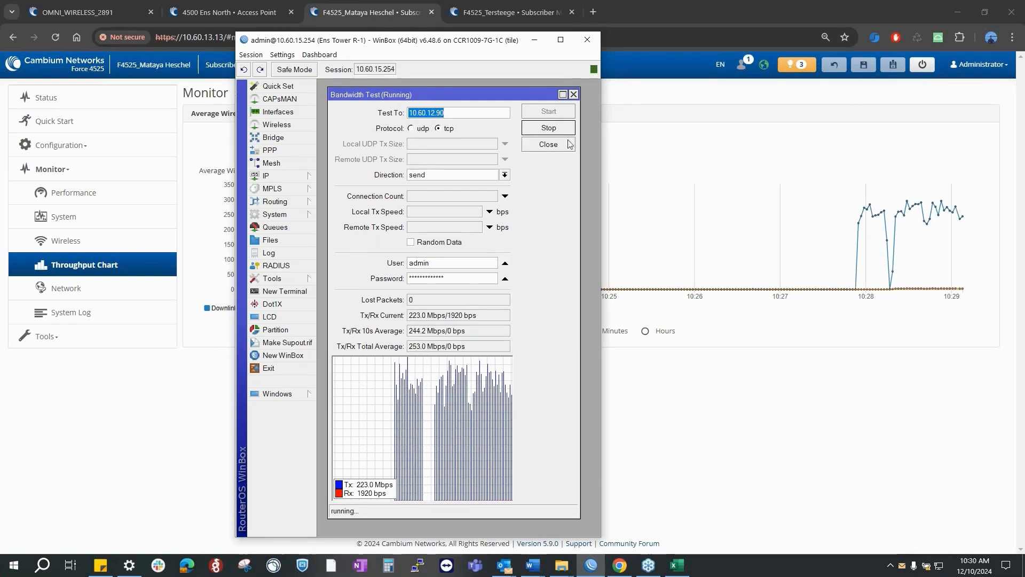
End the TCP bandwidth test and switch to the 4500 Ens North access point tab.
left_click(548, 128)
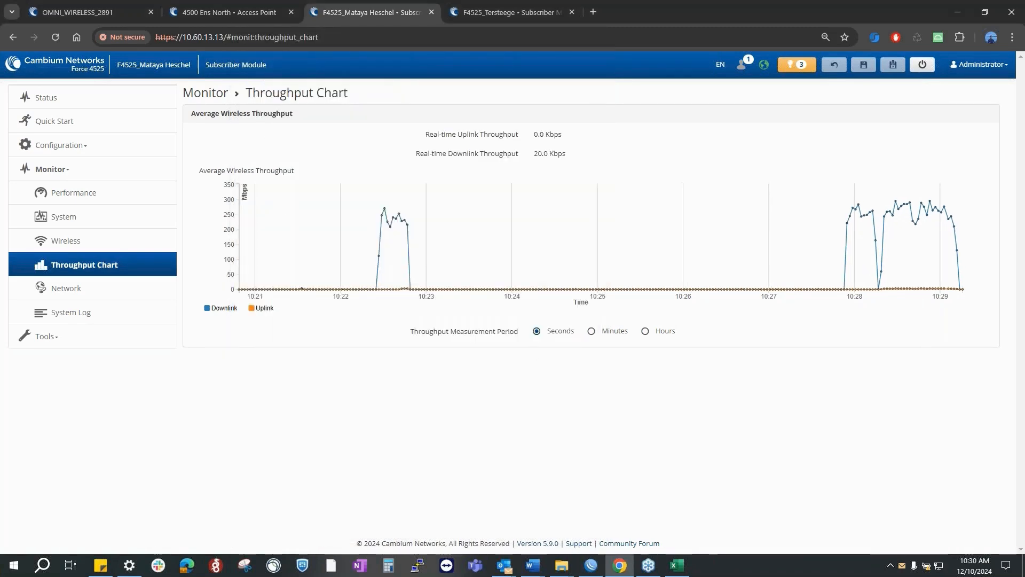
left_click(241, 11)
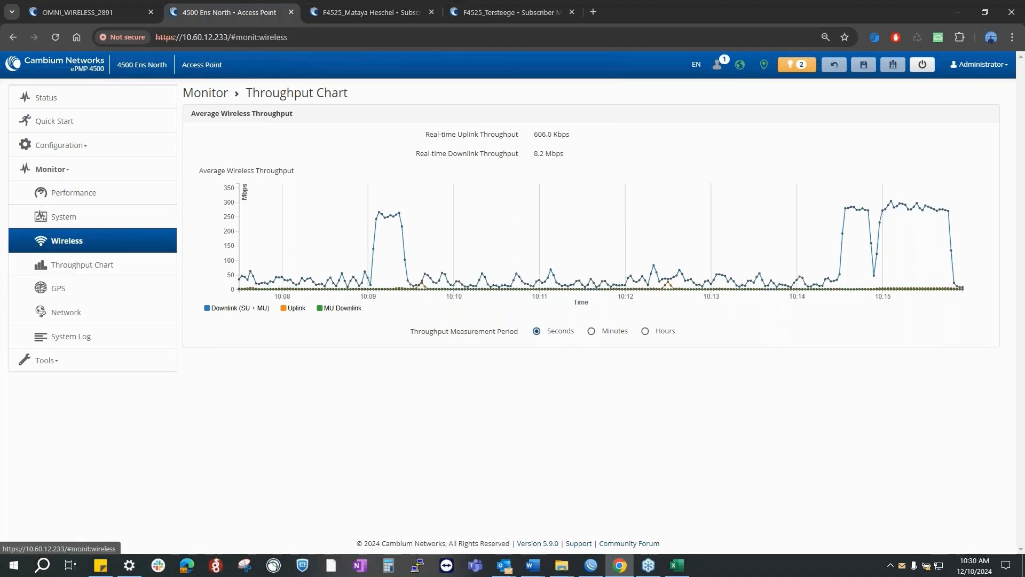
Browse the AP's Wireless and Performance monitors, then show Status with 42 registered SMs.
left_click(66, 240)
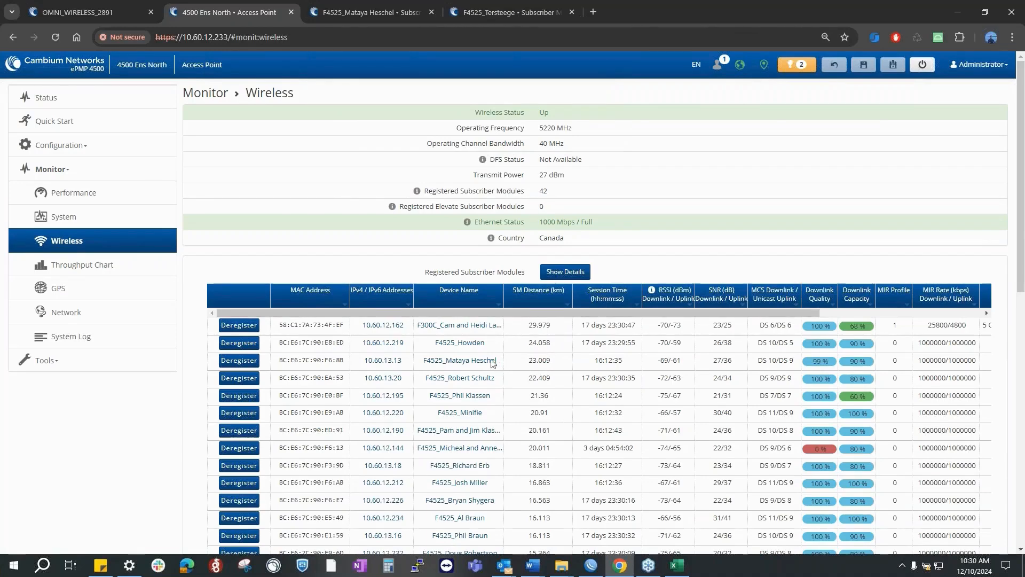
left_click(61, 145)
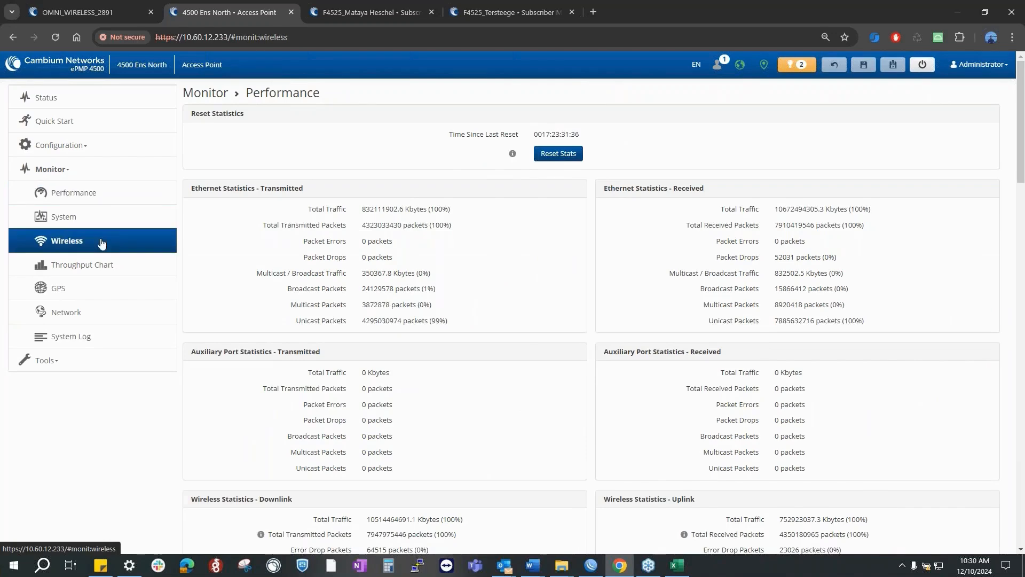
left_click(66, 240)
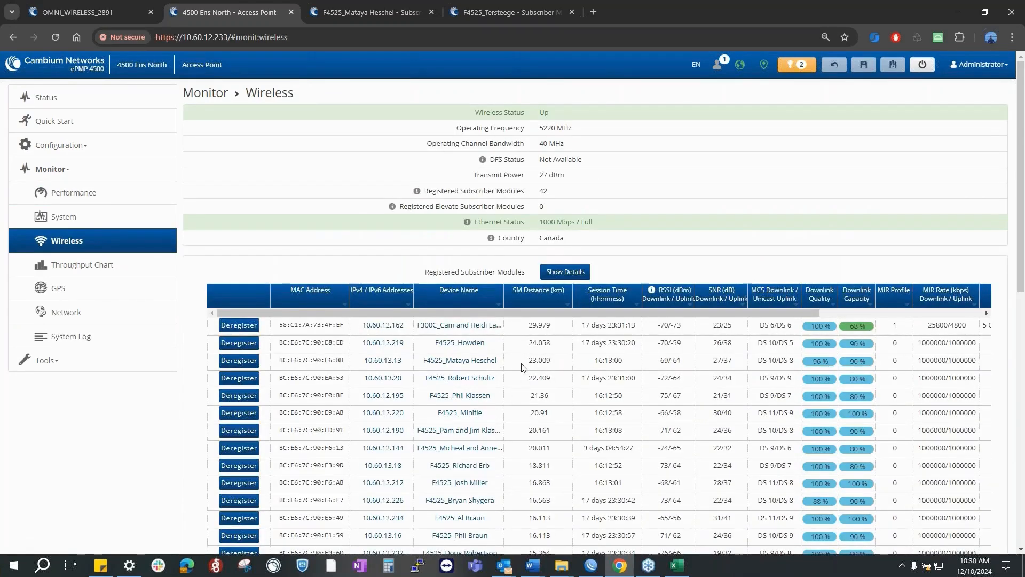
left_click(46, 96)
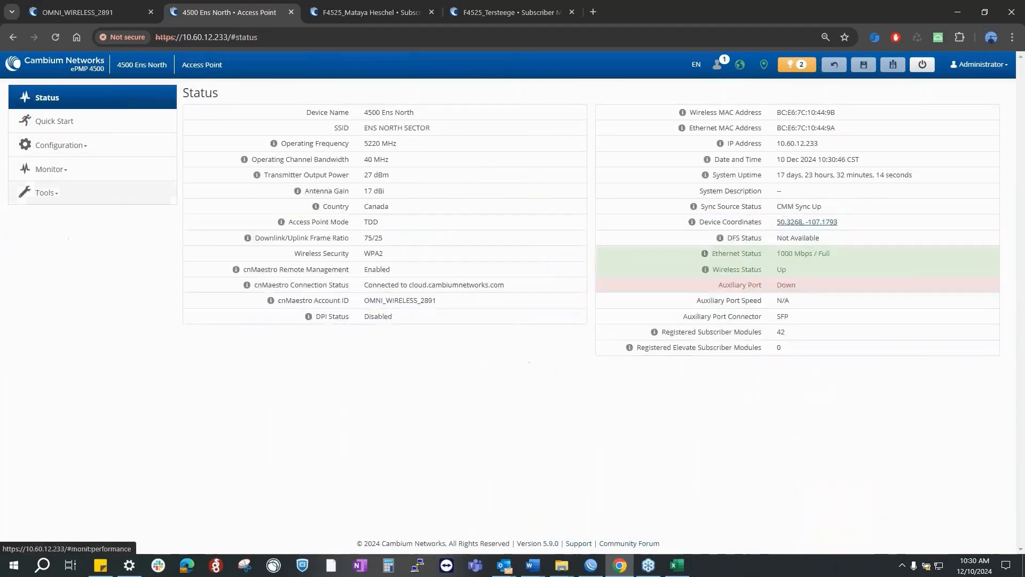